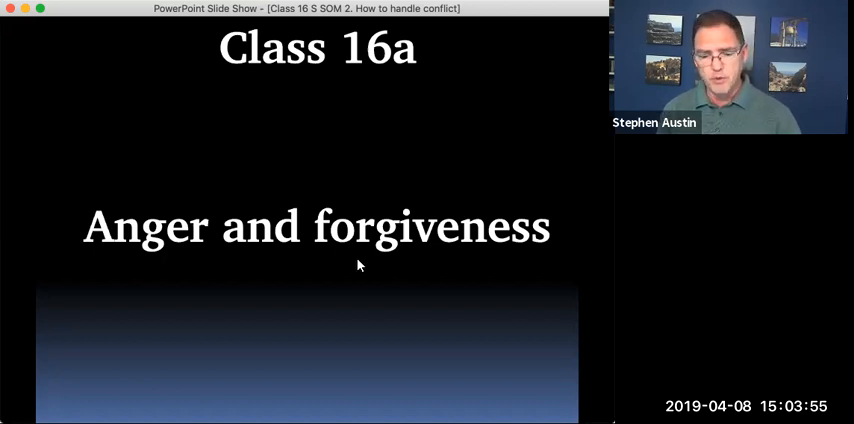
mouse_move(342, 176)
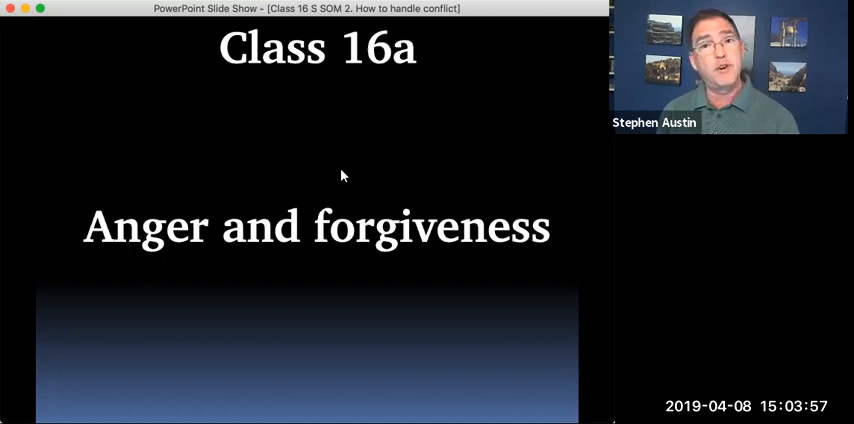
Step: Advance from the 'Eye for an eye' slide to the 'Anger and murder' slide on Matt. 5:21-26
key("right")
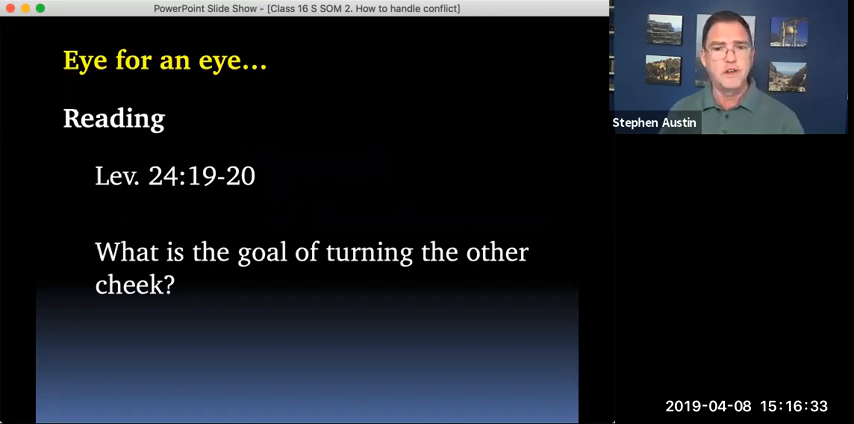
Step: Advance past the 'Law of Moses' slide to the annotated aerial photo of Jerusalem from the east
key("right")
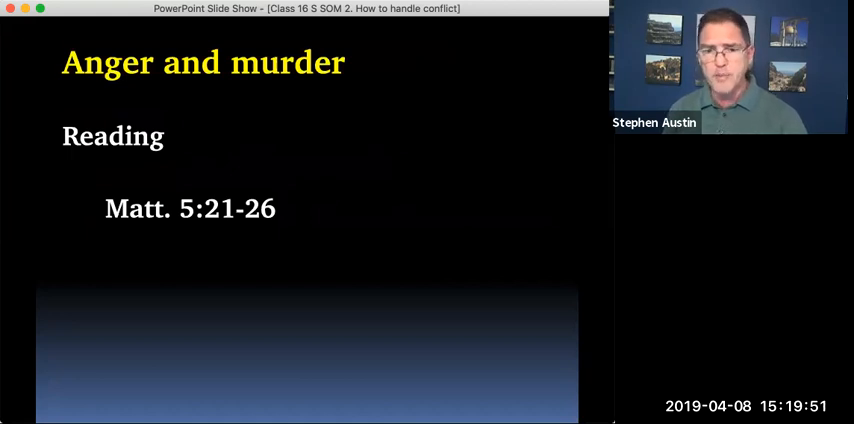
key("right")
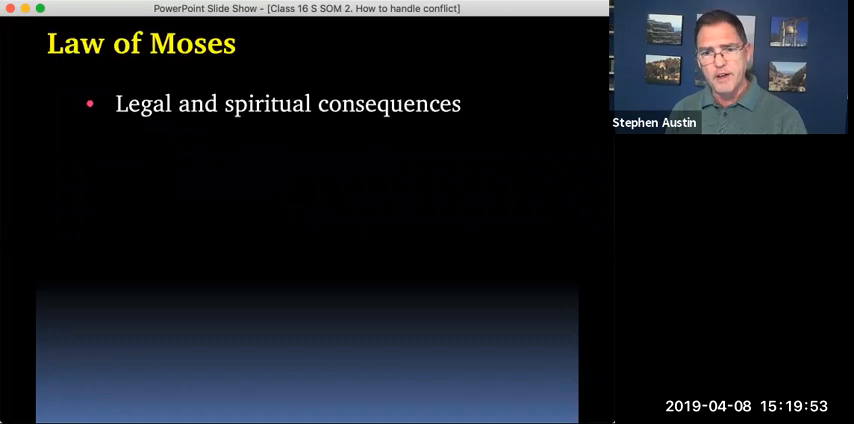
key("right")
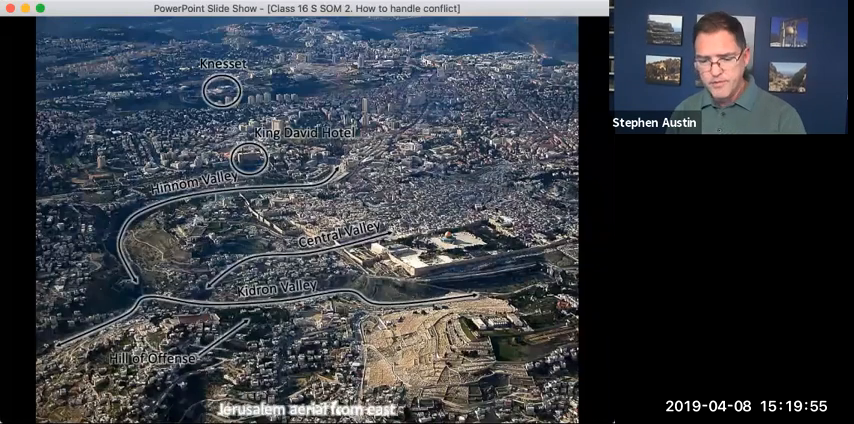
Step: Advance to the southwest close-up aerial marking the Hinnom, Central and Kidron valleys
key("right")
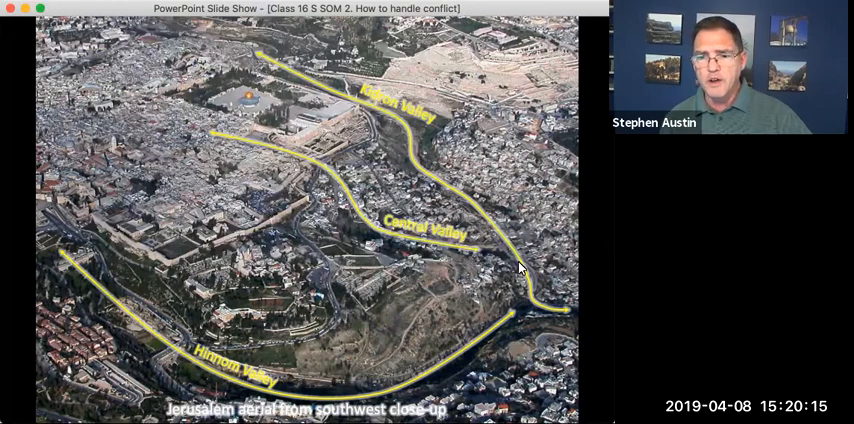
mouse_move(408, 385)
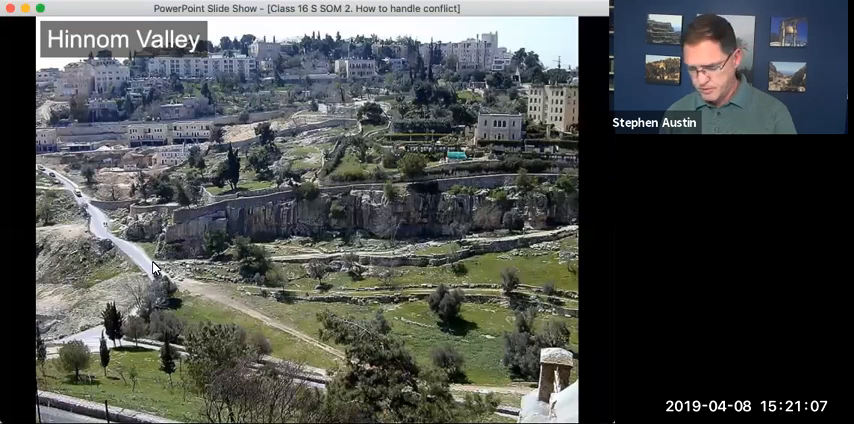
Step: Show the ground-level Hinnom Valley photo with terraced slopes and city buildings above
key("right")
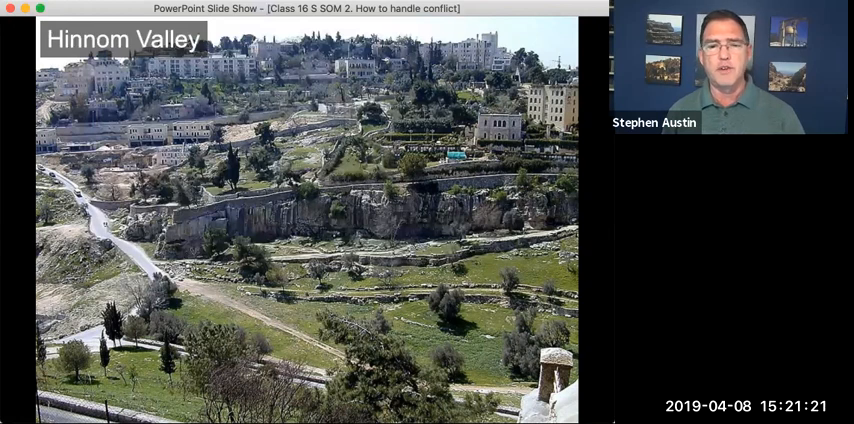
Step: Advance to the 'Forgiveness' slide citing Matt. 5:23, Matt. 6:13-14 and Matt. 18:15-35
key("right")
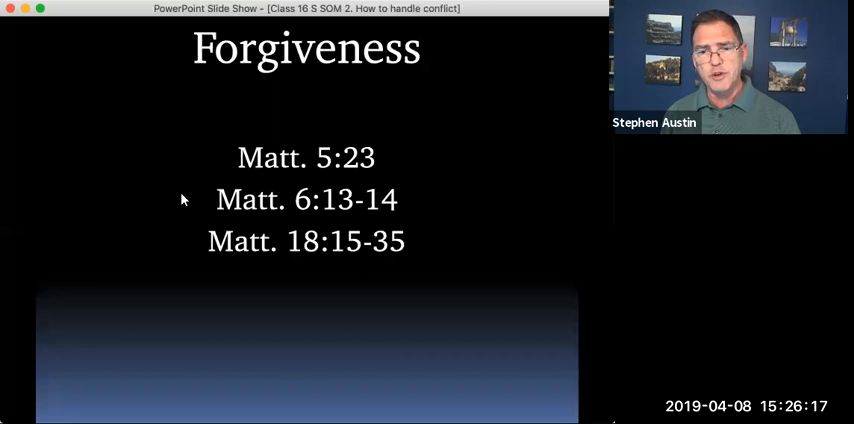
Step: Move past Forgiveness to 'Conflict Resolution in Matthew 18' with its first point begun
key("right")
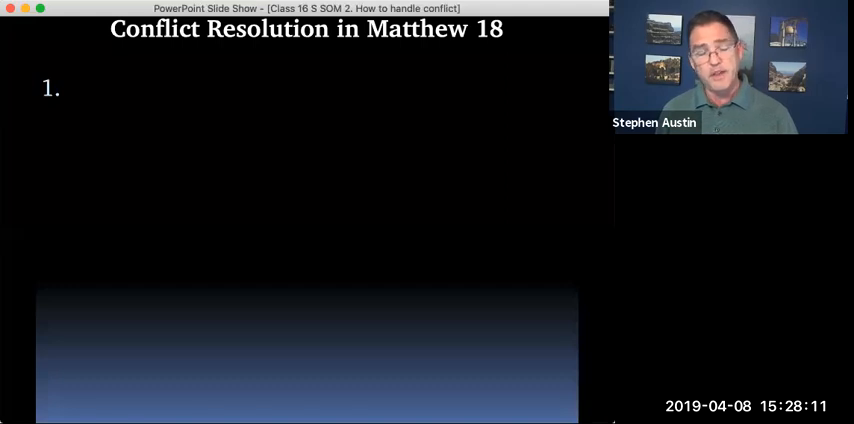
Step: Bring in numbered points 2 and 3 on the Matthew 18 conflict resolution slide
key("right")
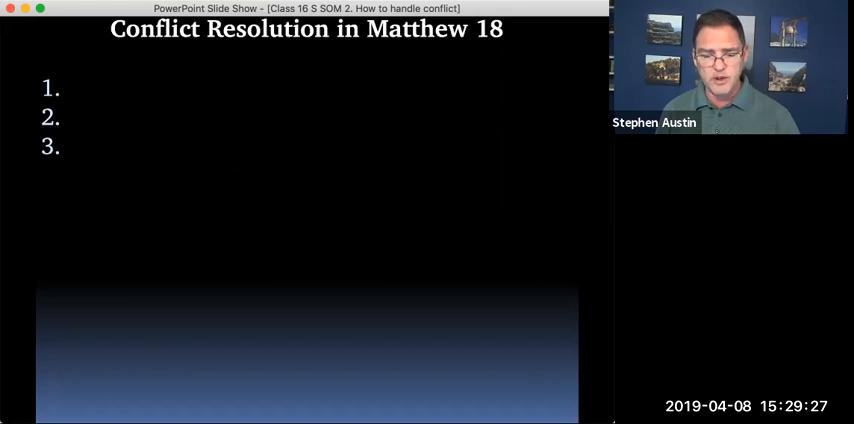
key("right")
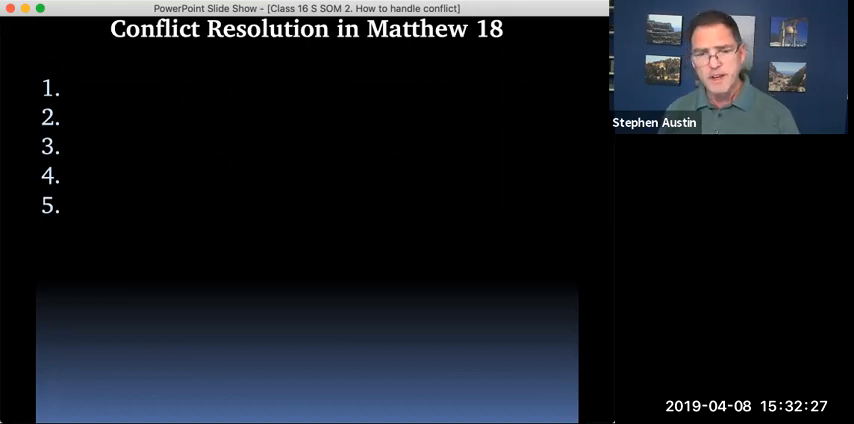
Step: Reveal numbered point 6 on the Conflict Resolution in Matthew 18 slide
key("right")
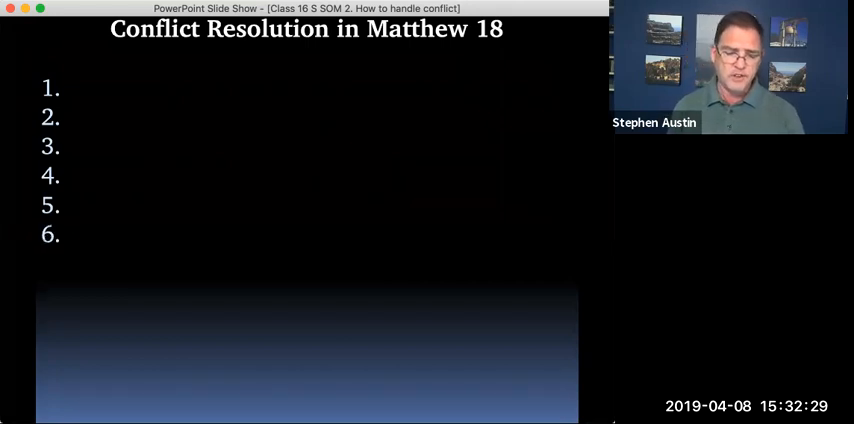